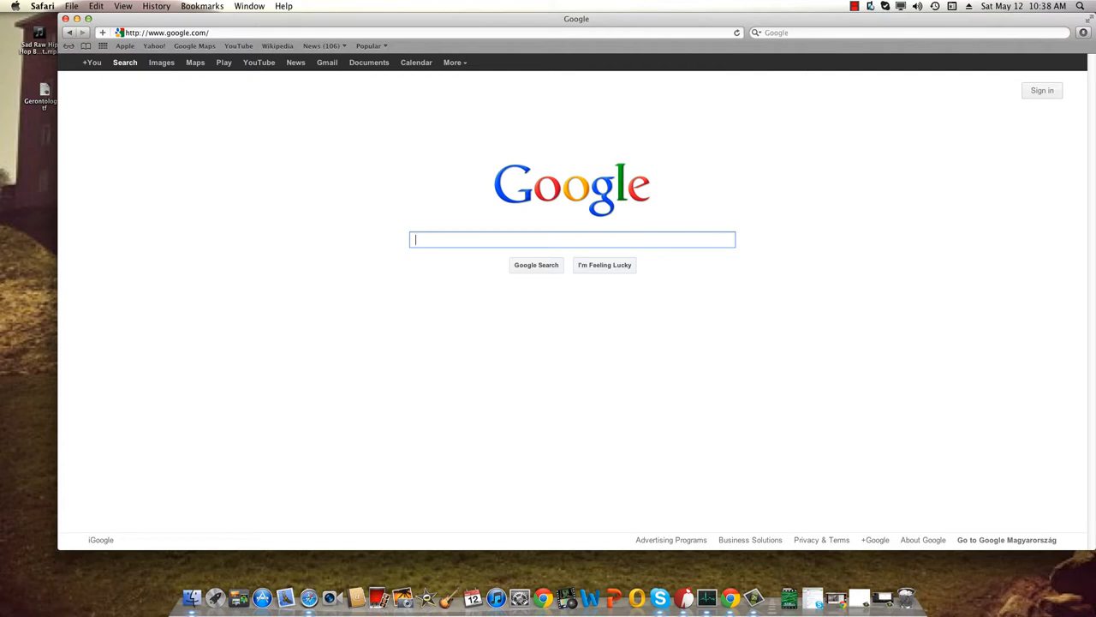
# - Search Google for 'letmewatchthis' and open the 1channel Hamilton: In the Interest of the Nation page
pyautogui.write('letmewatchthis')
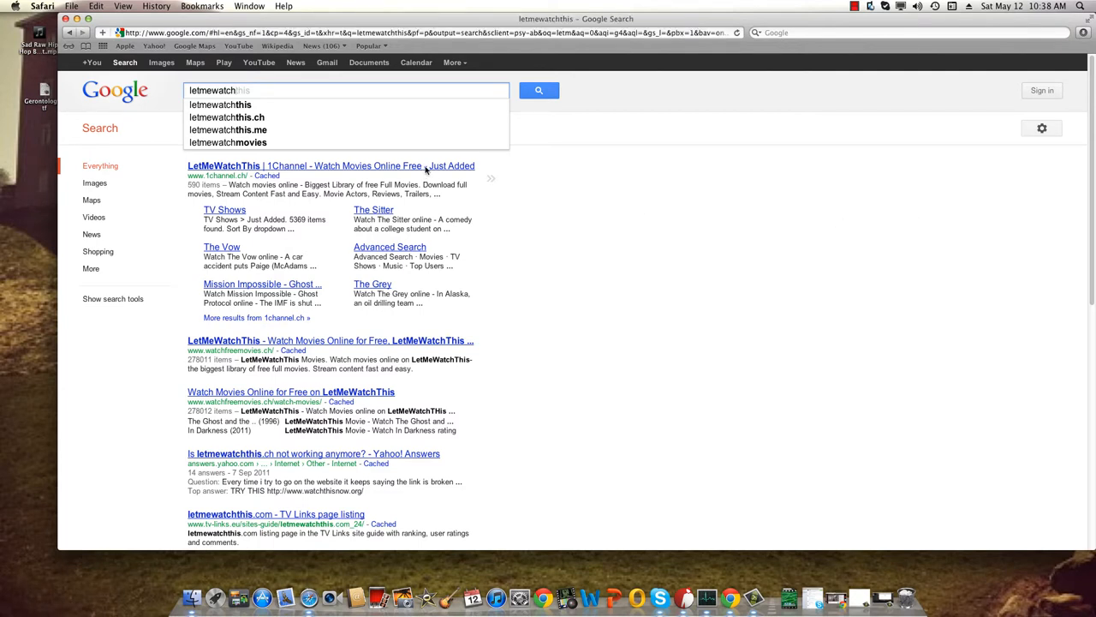
pyautogui.moveTo(384, 172)
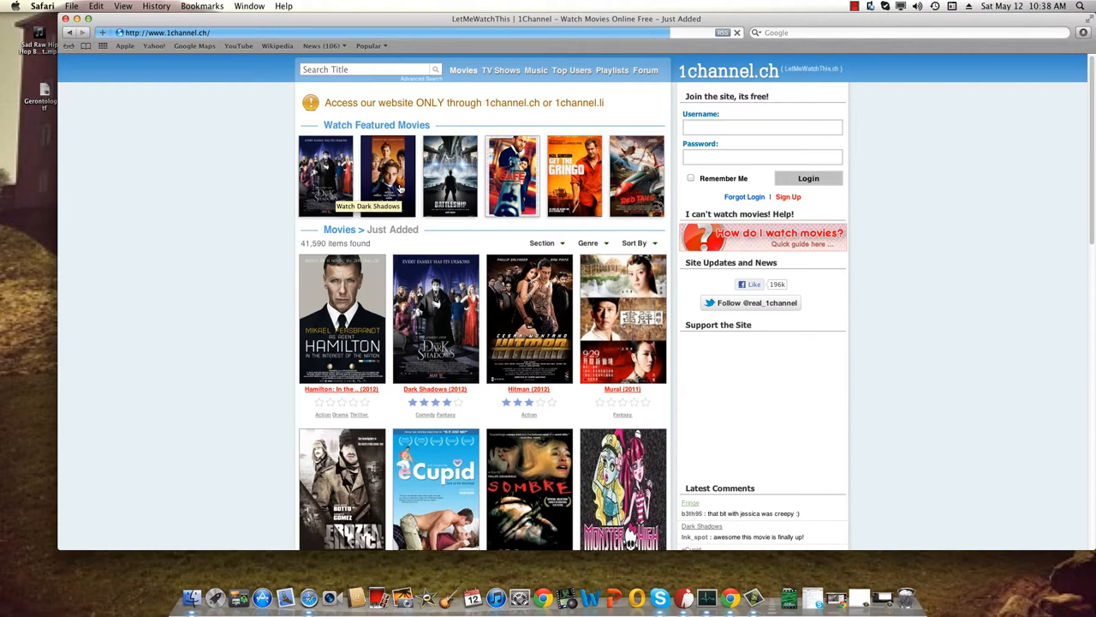
pyautogui.scroll(-3)
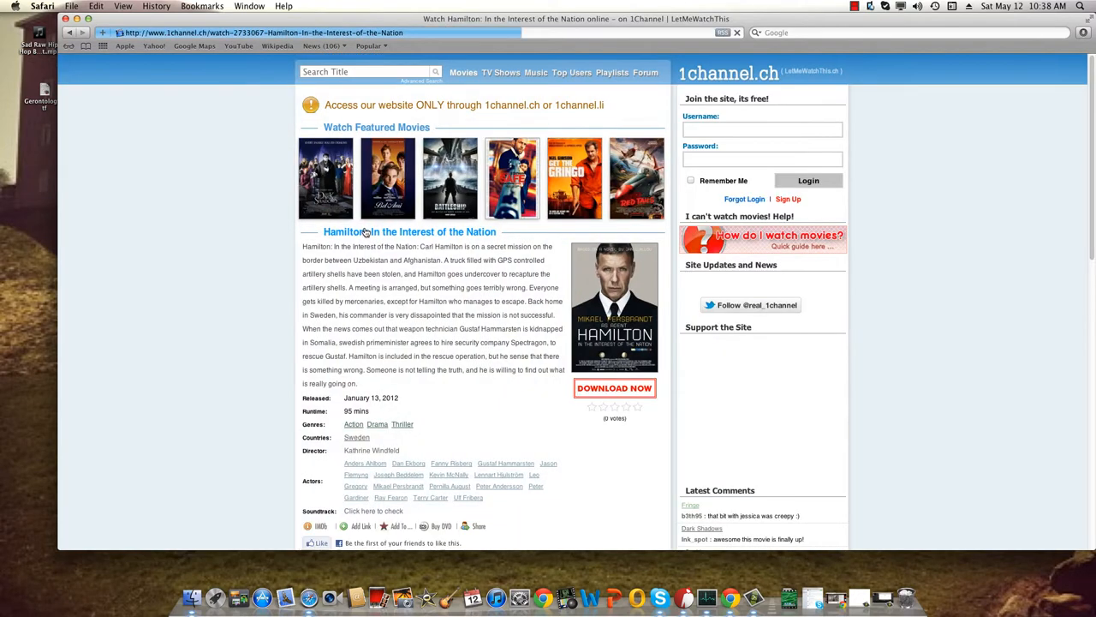
# - Scroll to the Hamilton links showing Versions 1–3 from sockshare, vidcube and putlocker
pyautogui.scroll(-3)
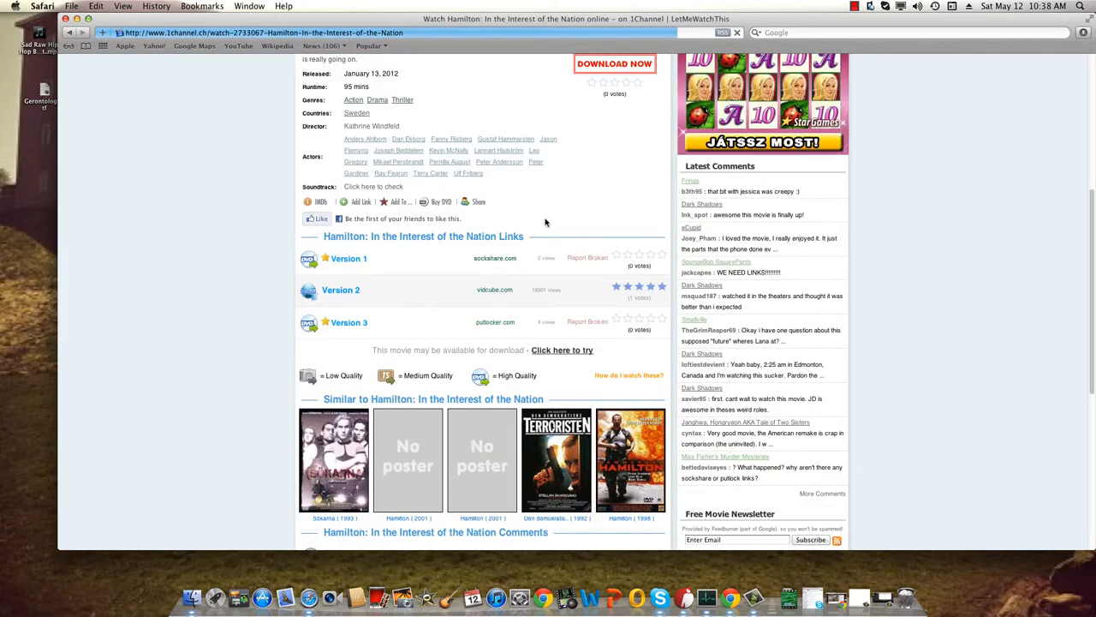
pyautogui.moveTo(548, 402)
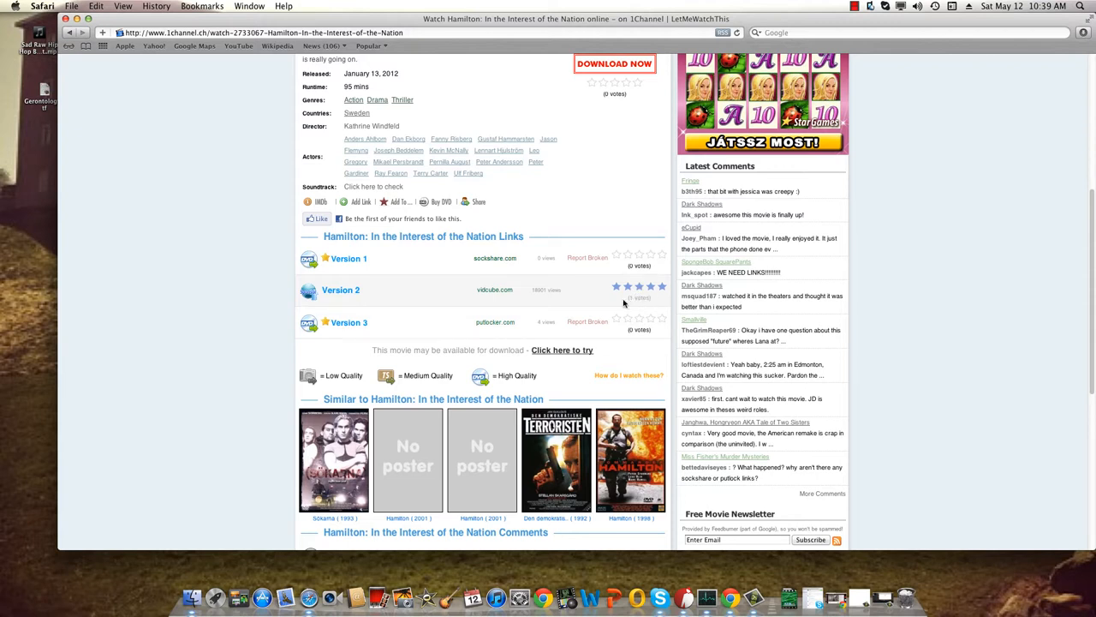
pyautogui.moveTo(434, 301)
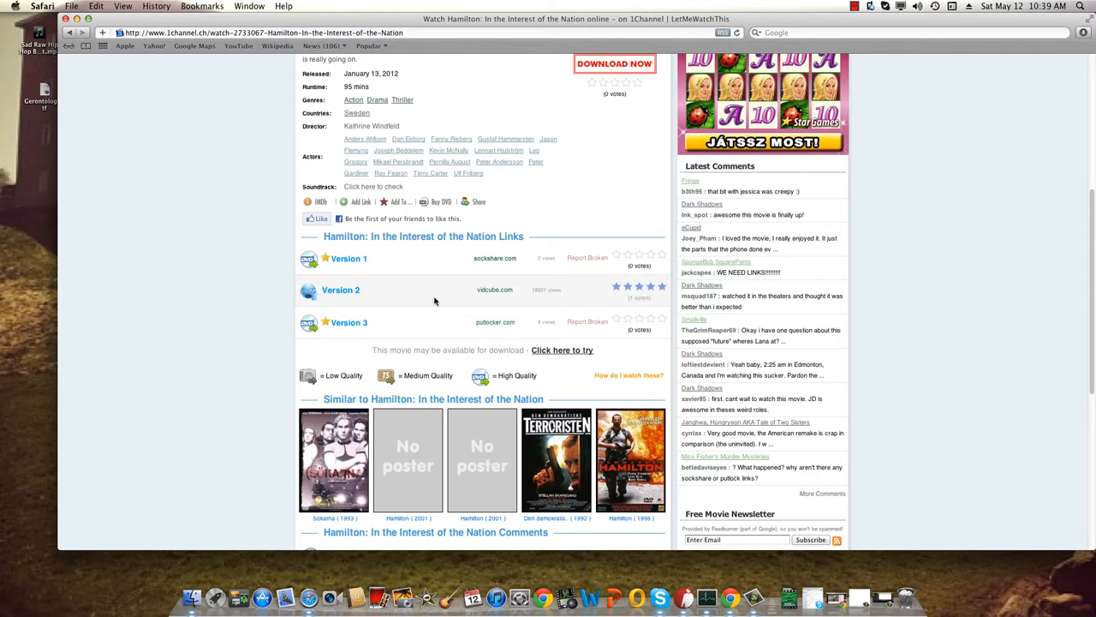
pyautogui.moveTo(326, 332)
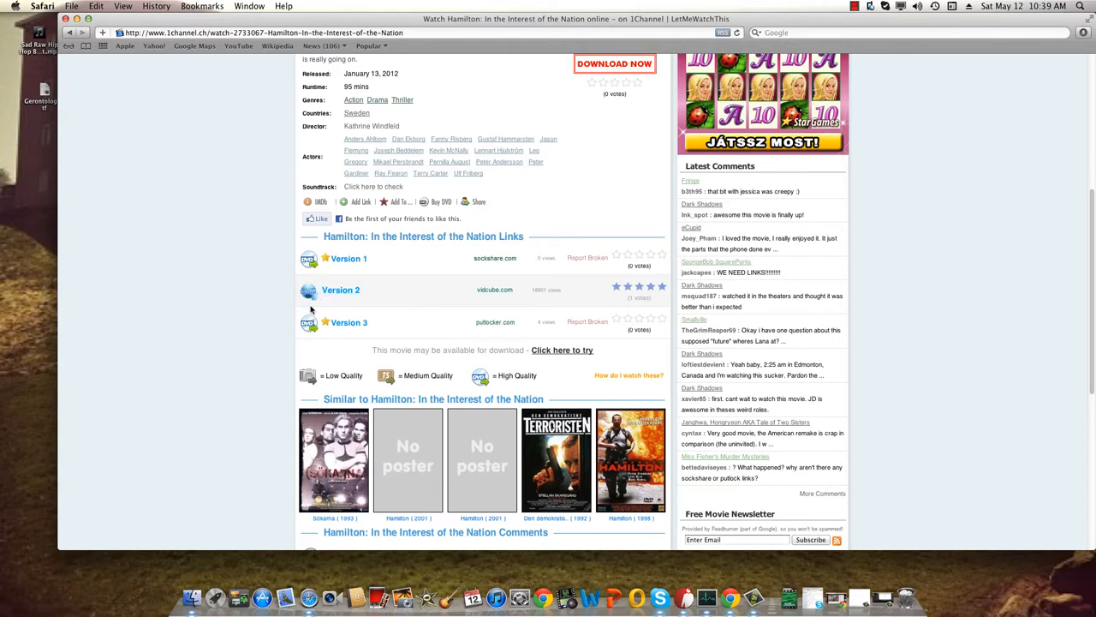
pyautogui.moveTo(311, 309)
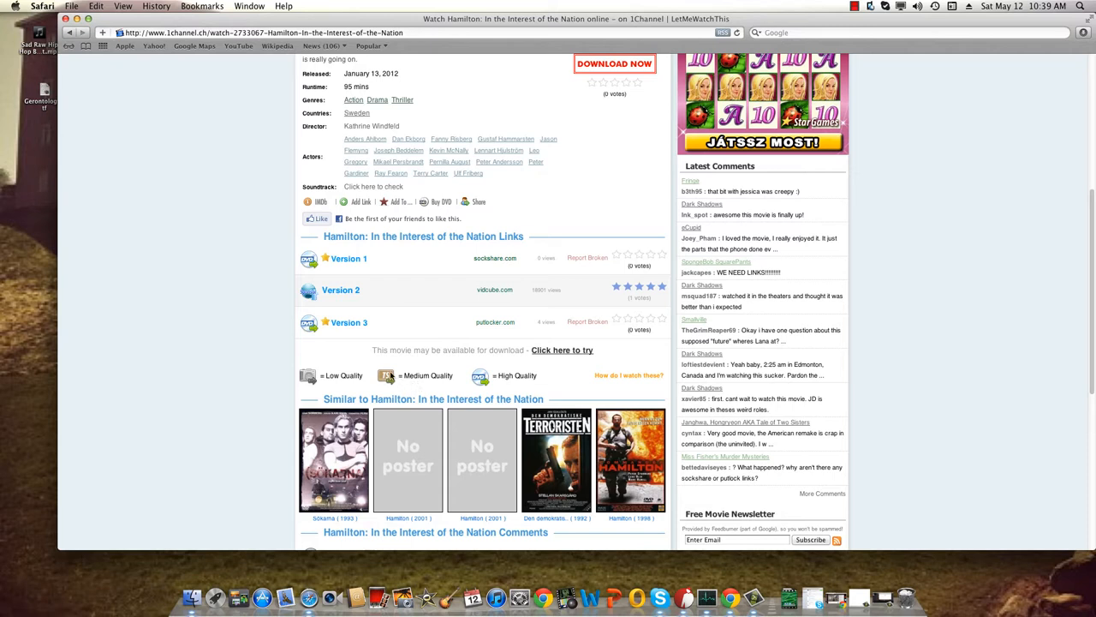
pyautogui.moveTo(350, 333)
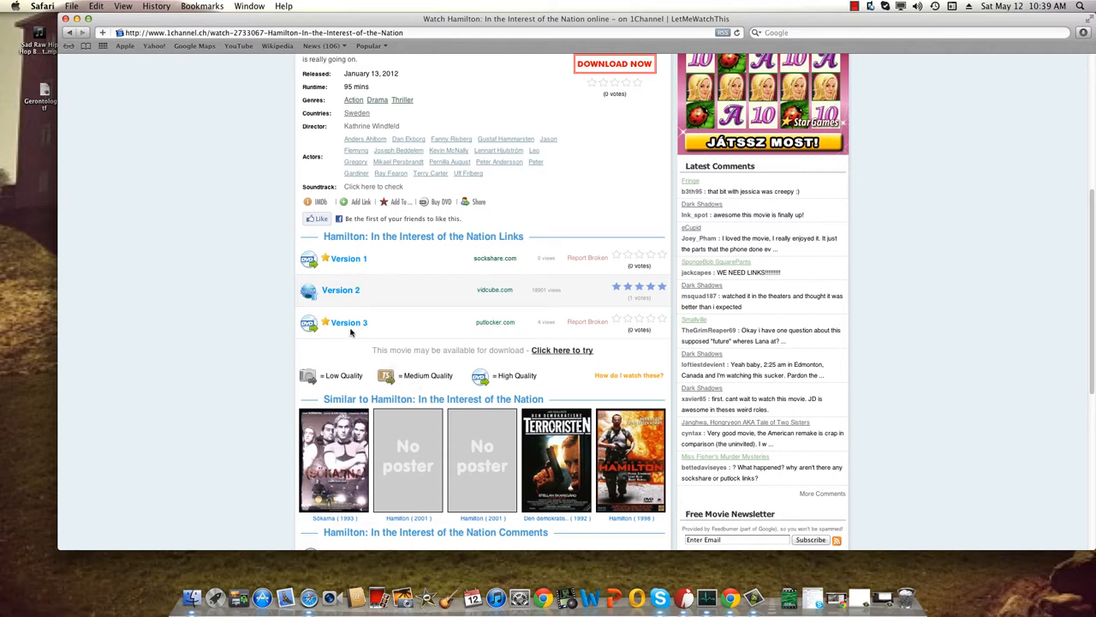
pyautogui.moveTo(92, 48)
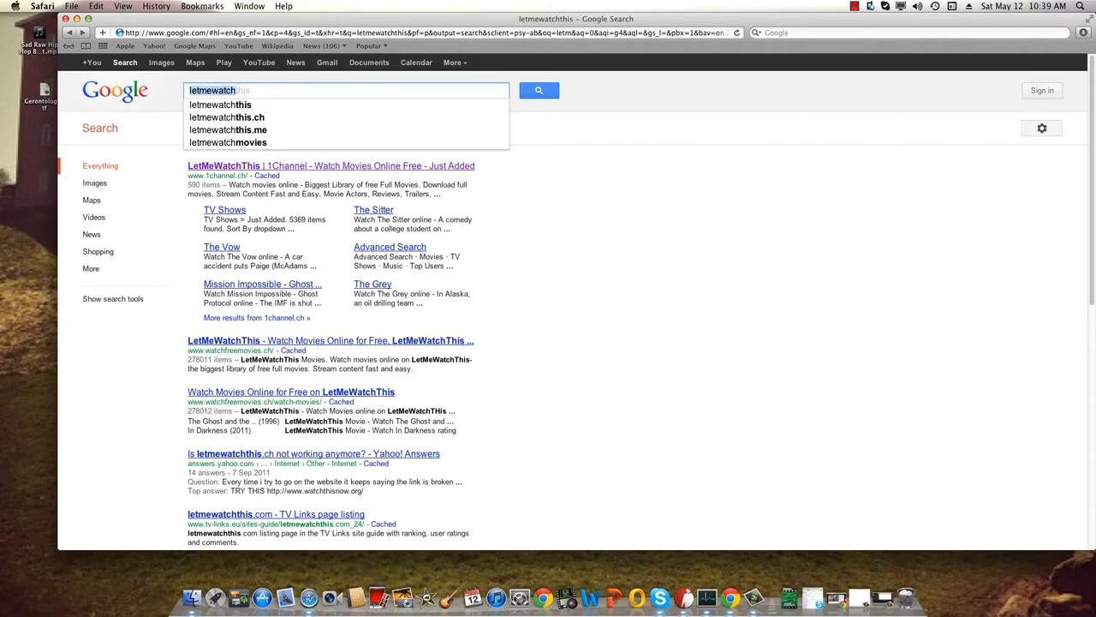
# - Search Google for 'Tvlinks' and open the Tv-Links result
pyautogui.write('Tvlinks')
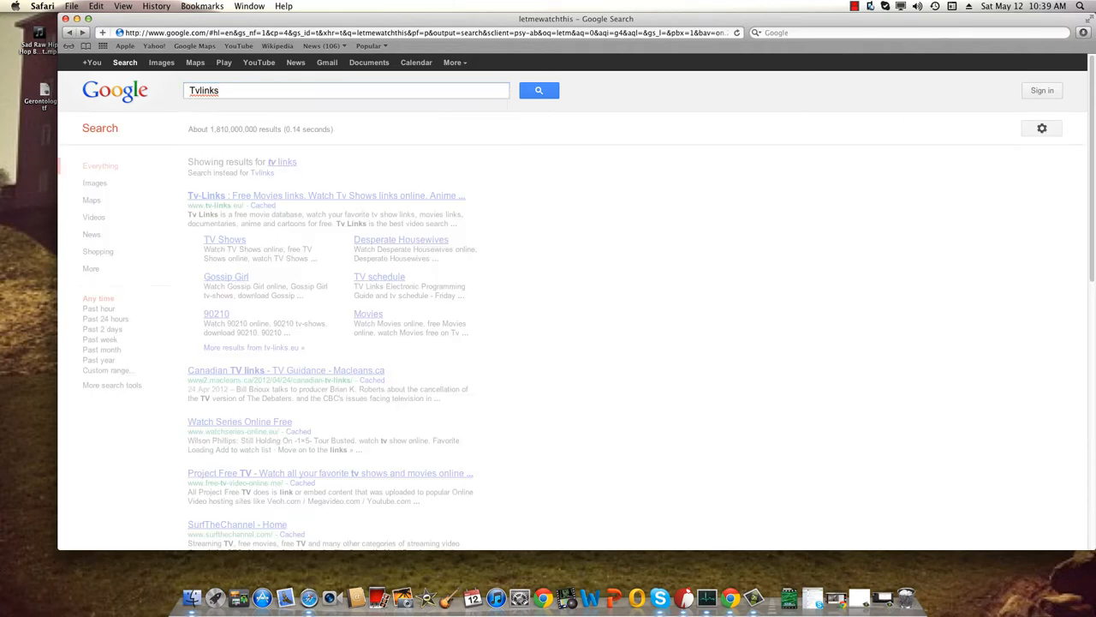
pyautogui.click(206, 195)
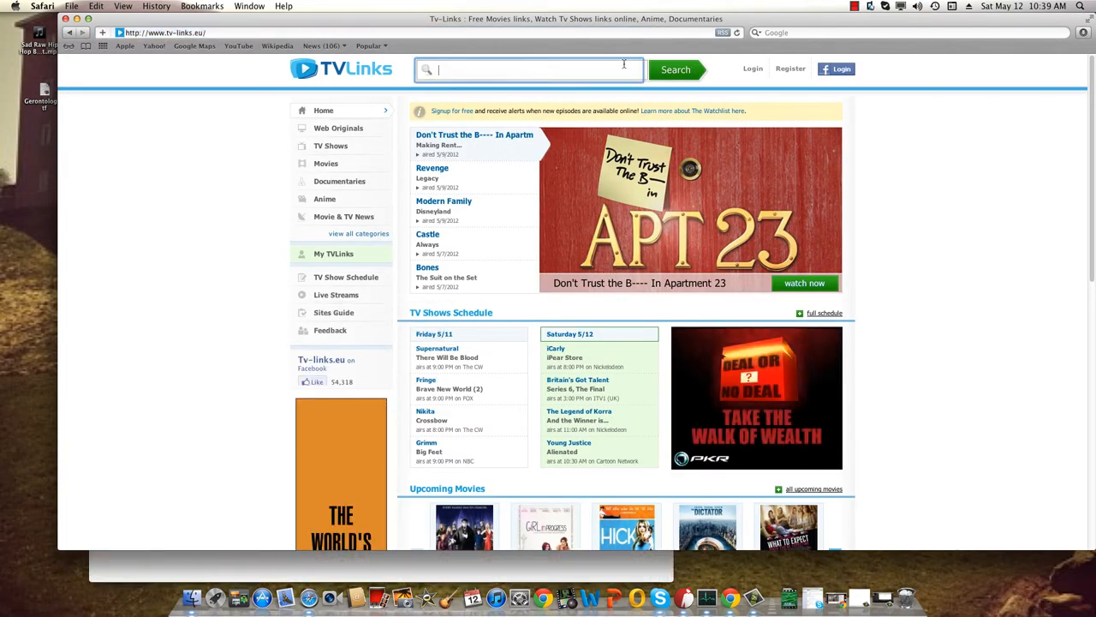
# - Search 'south', open South Park (1997), and scroll down to its Episode Guide
pyautogui.write('southpark')
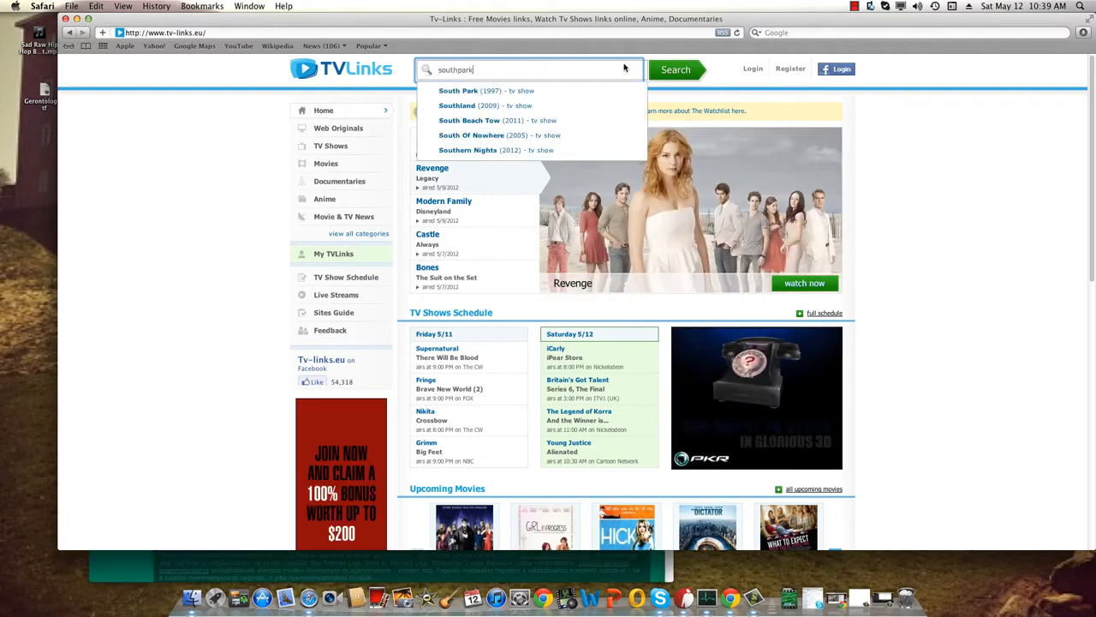
pyautogui.click(466, 90)
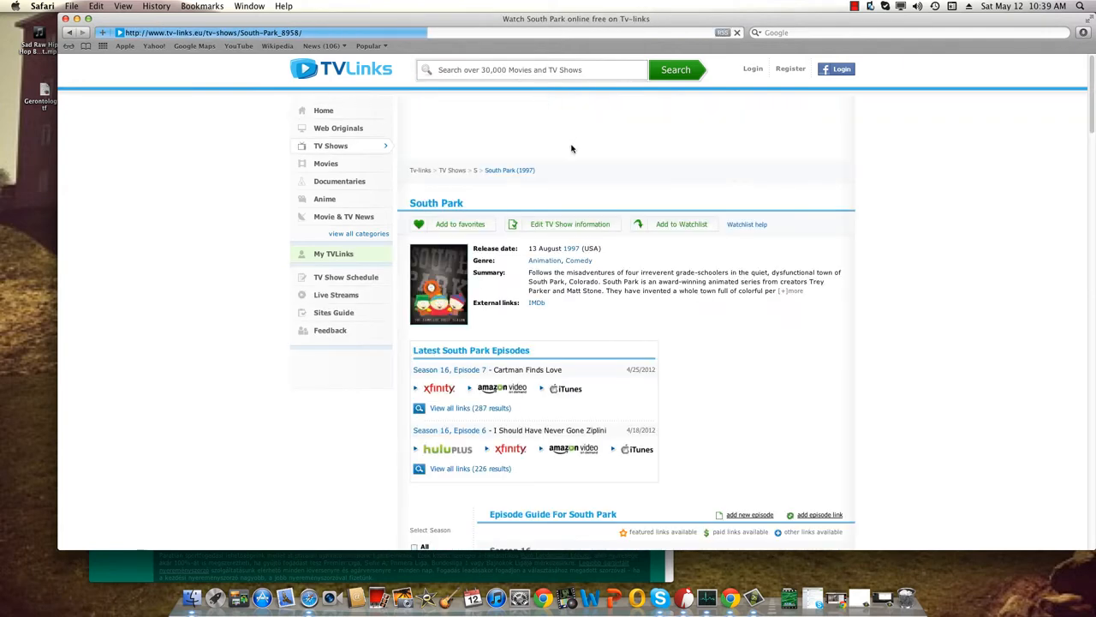
pyautogui.scroll(-3)
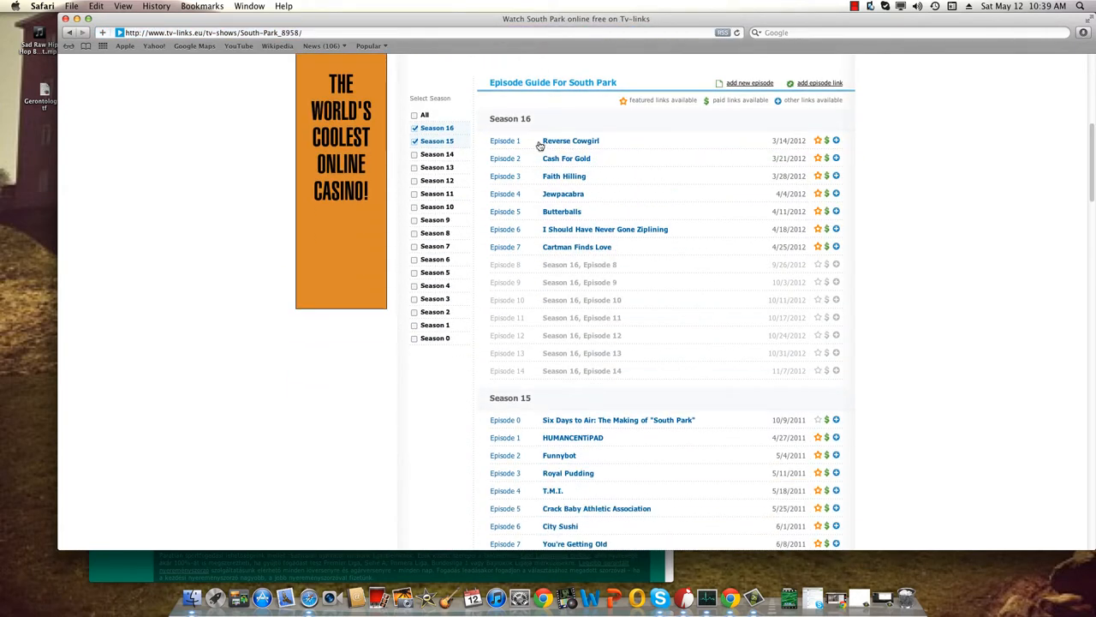
pyautogui.scroll(-3)
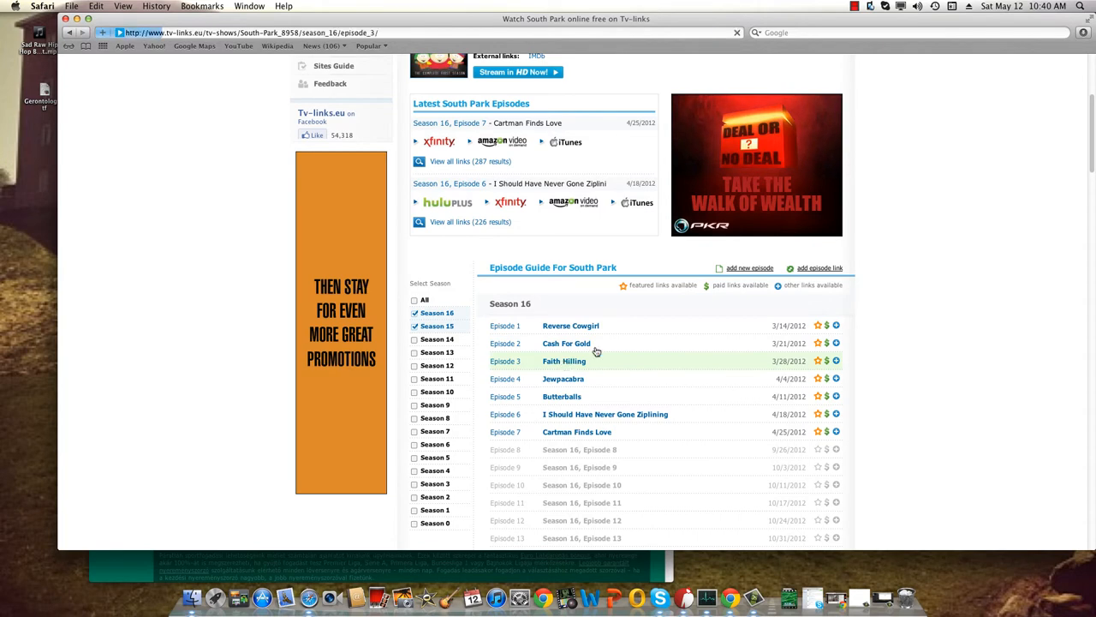
# - Open Season 16 Episode 3 'Faith Hilling', browse its results, and try Quick Play Episode
pyautogui.click(563, 360)
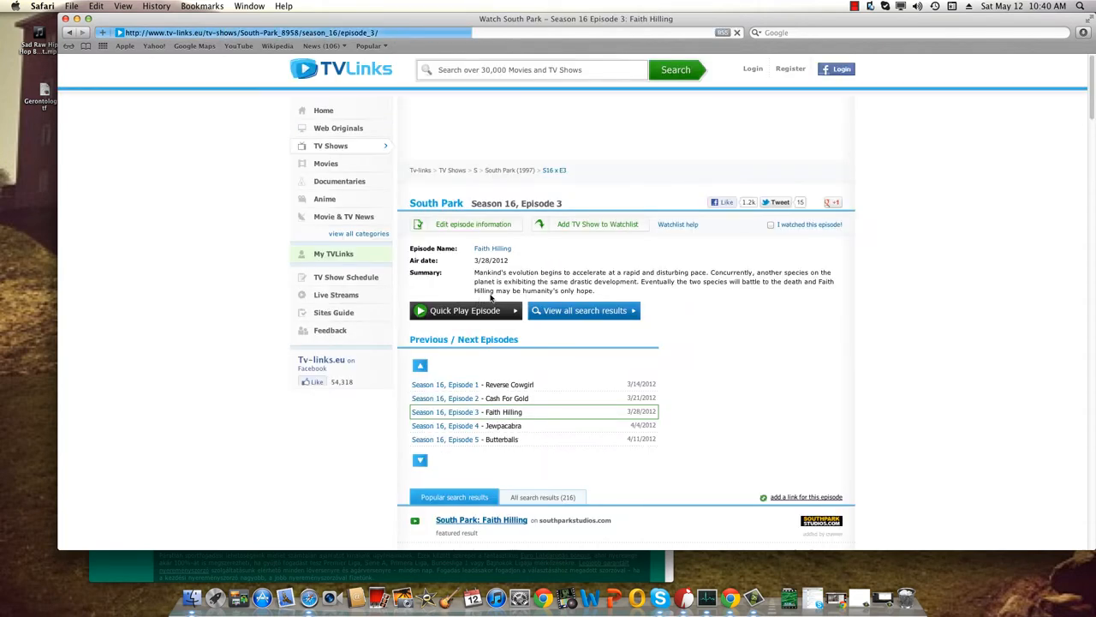
pyautogui.scroll(-3)
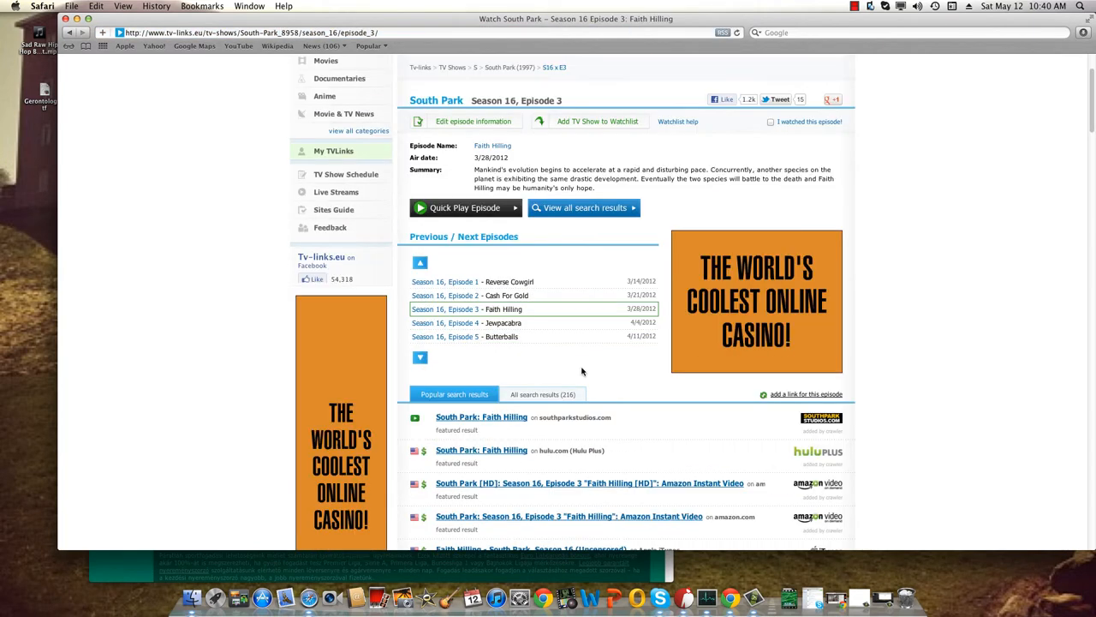
pyautogui.moveTo(488, 260)
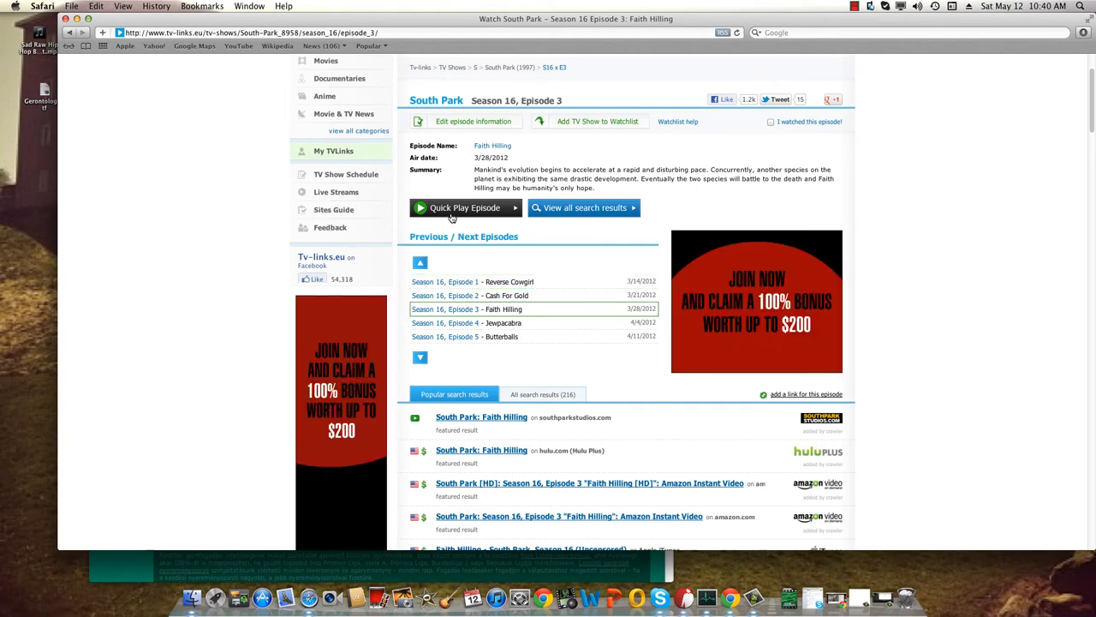
pyautogui.moveTo(490, 212)
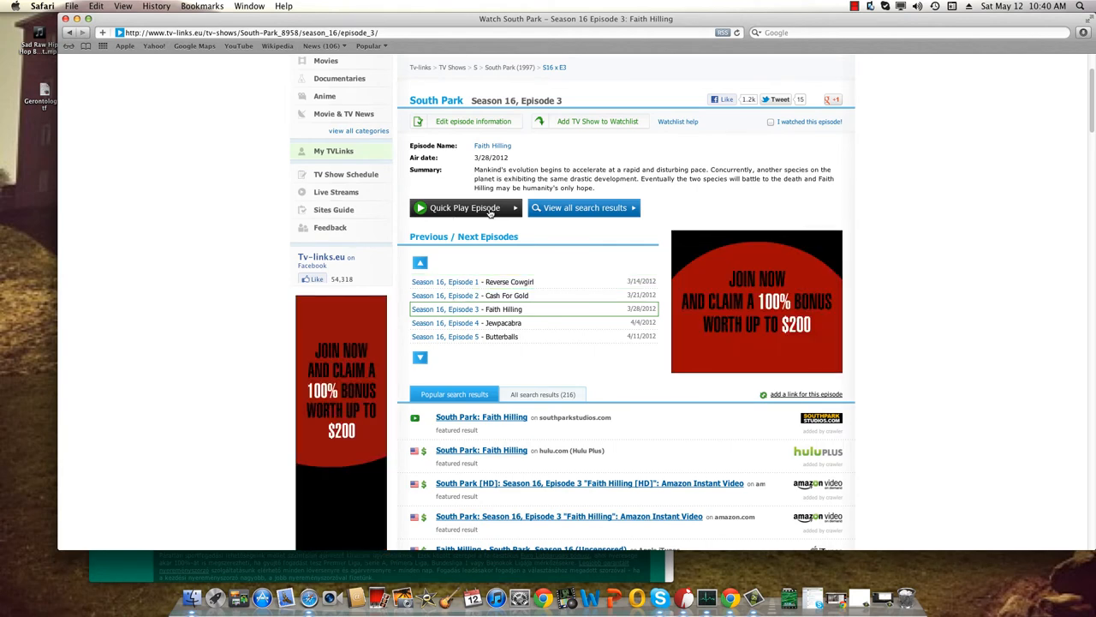
pyautogui.click(464, 207)
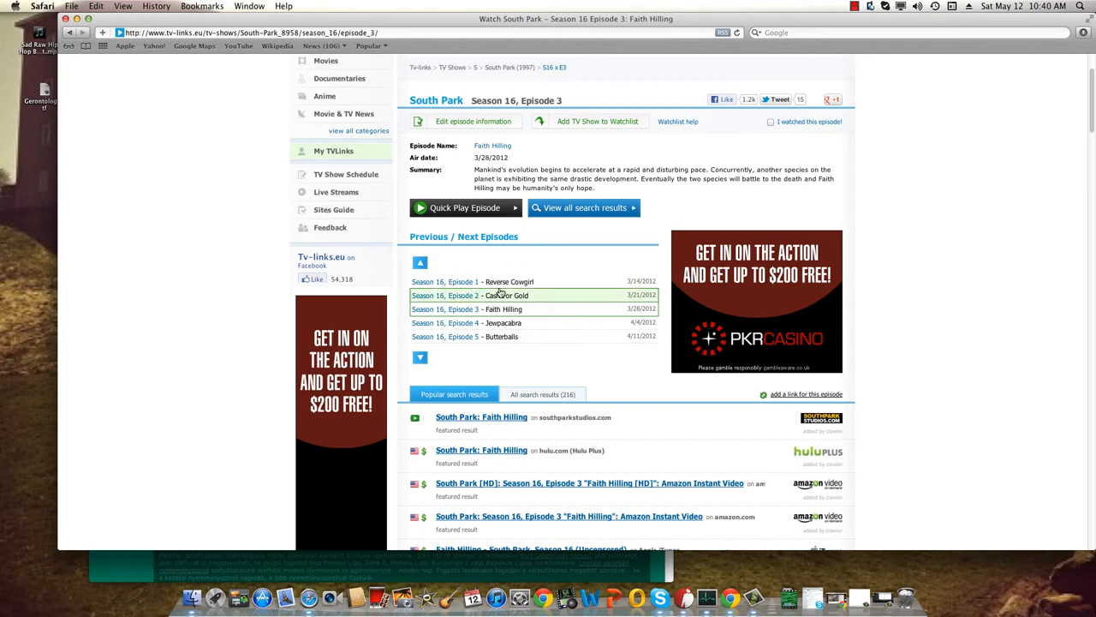
pyautogui.scroll(-3)
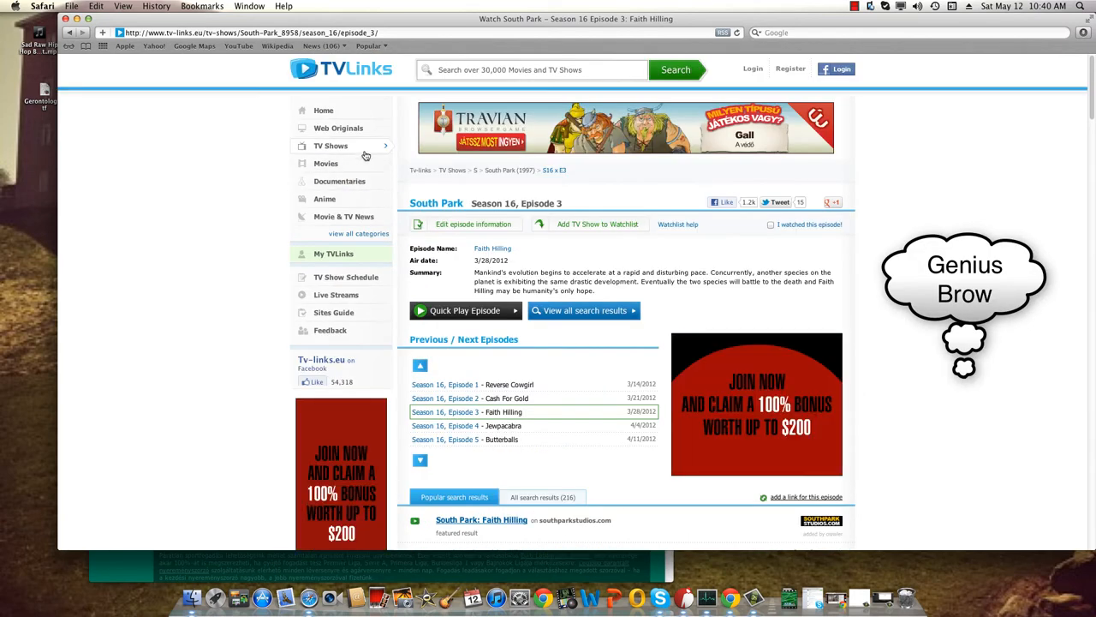
# - Visit the TV Shows, Movies and Documentaries catalogues, then filter documentaries by letter V
pyautogui.click(331, 146)
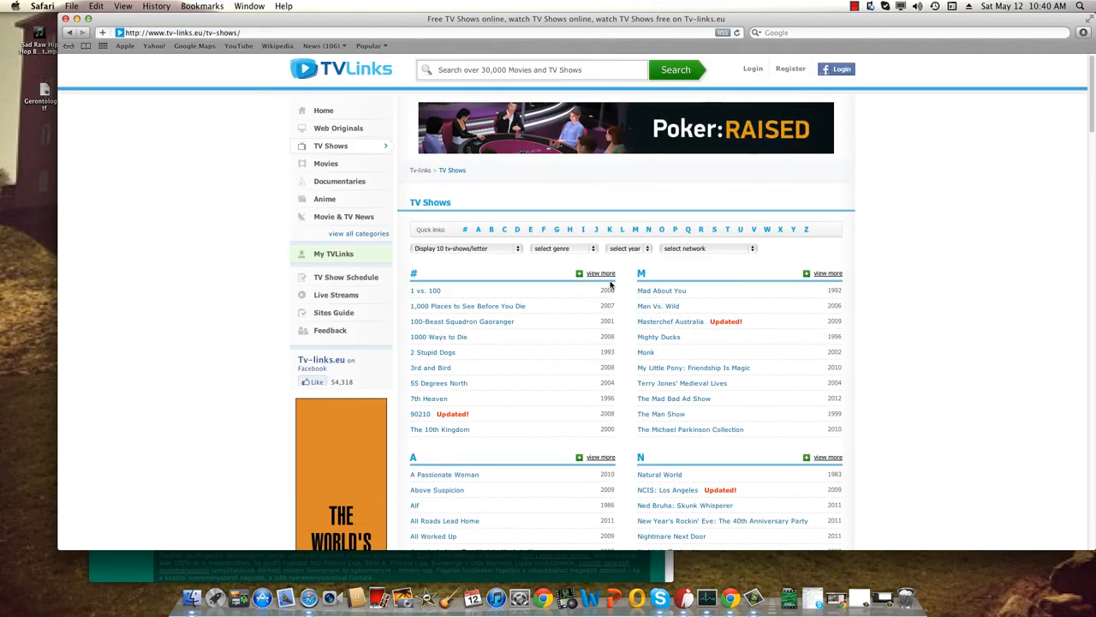
pyautogui.click(326, 163)
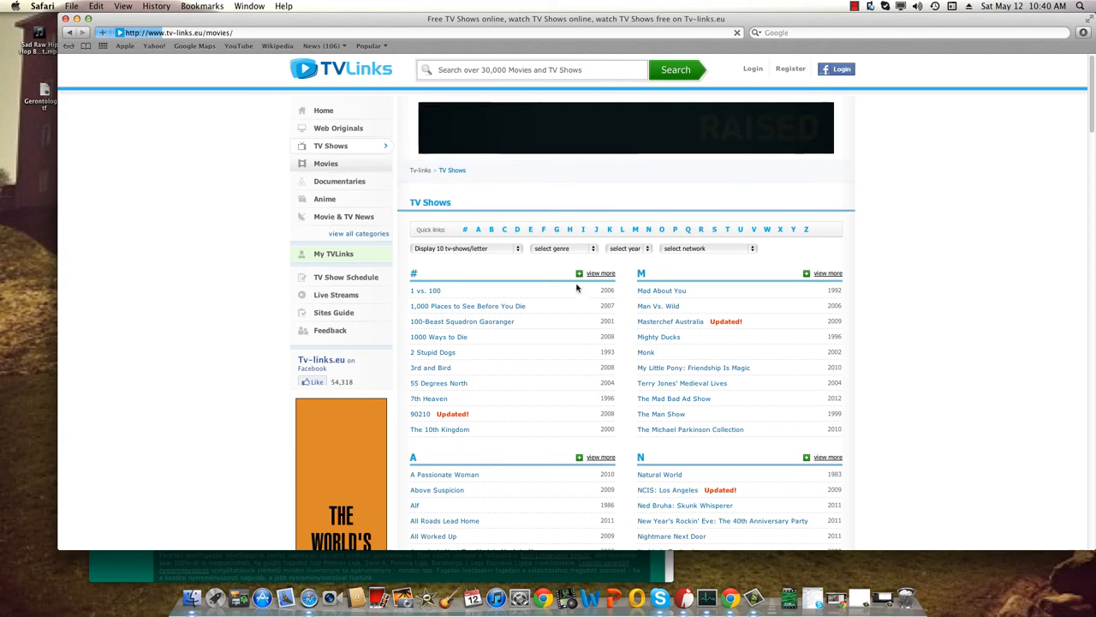
pyautogui.click(326, 163)
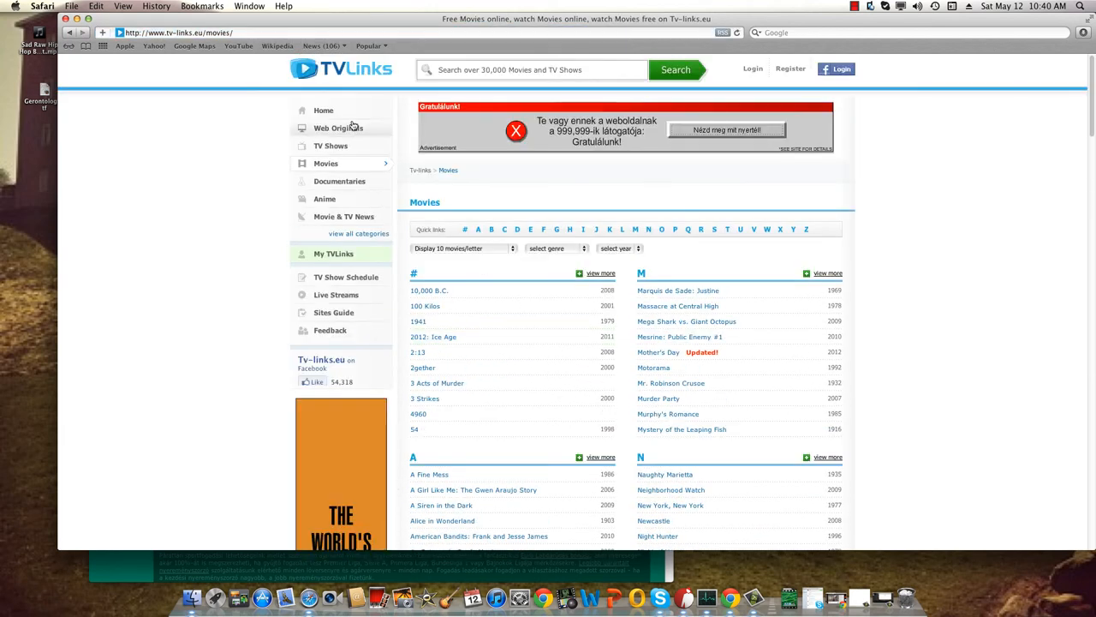
pyautogui.click(339, 181)
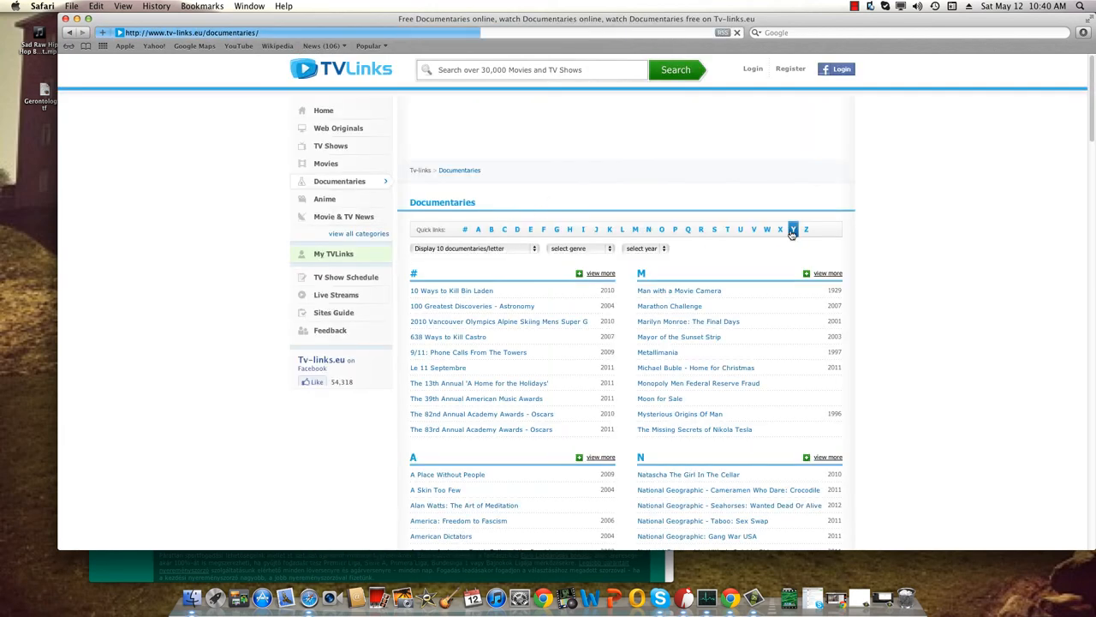